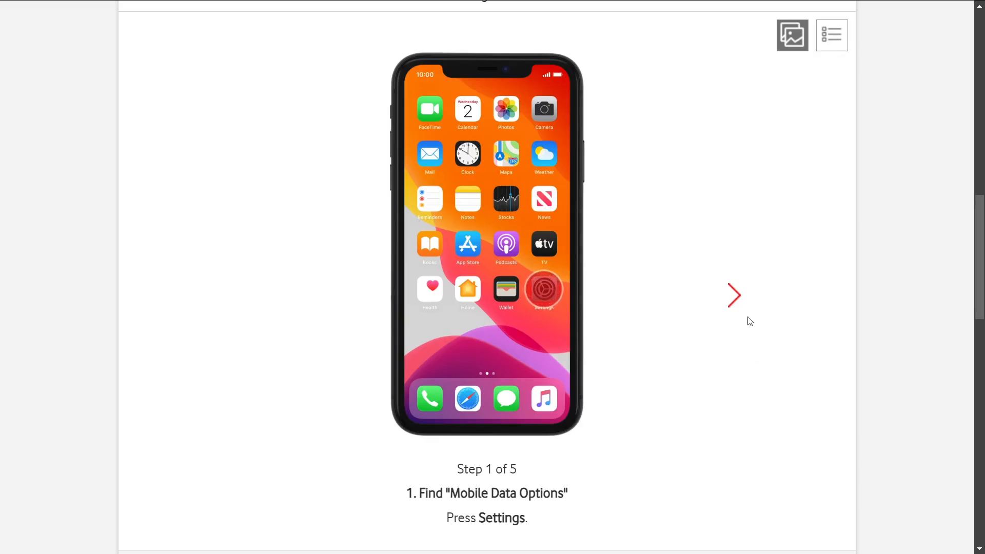
Step: Step the iPhone guide forward to step 4 of 5, the data roaming on/off screen
left_click(734, 296)
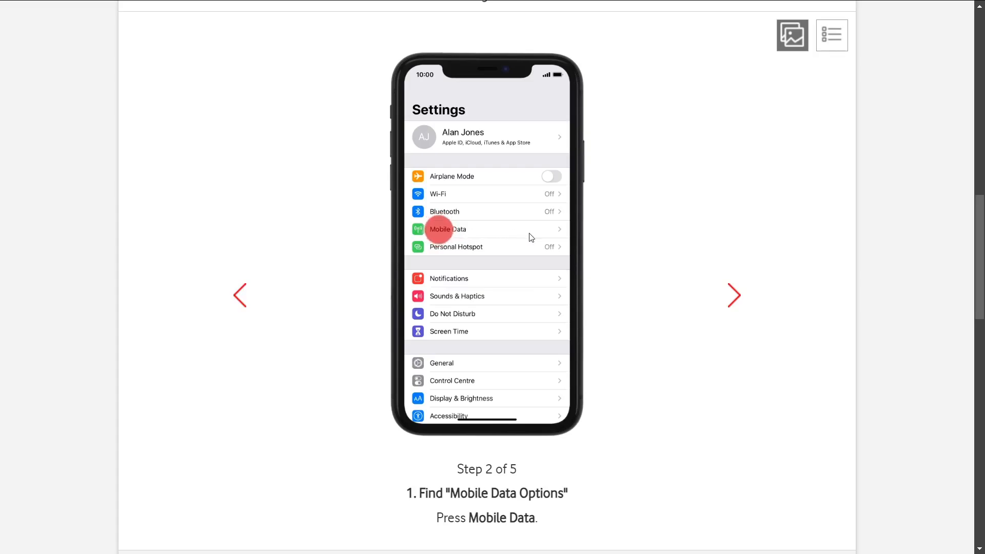
mouse_move(744, 306)
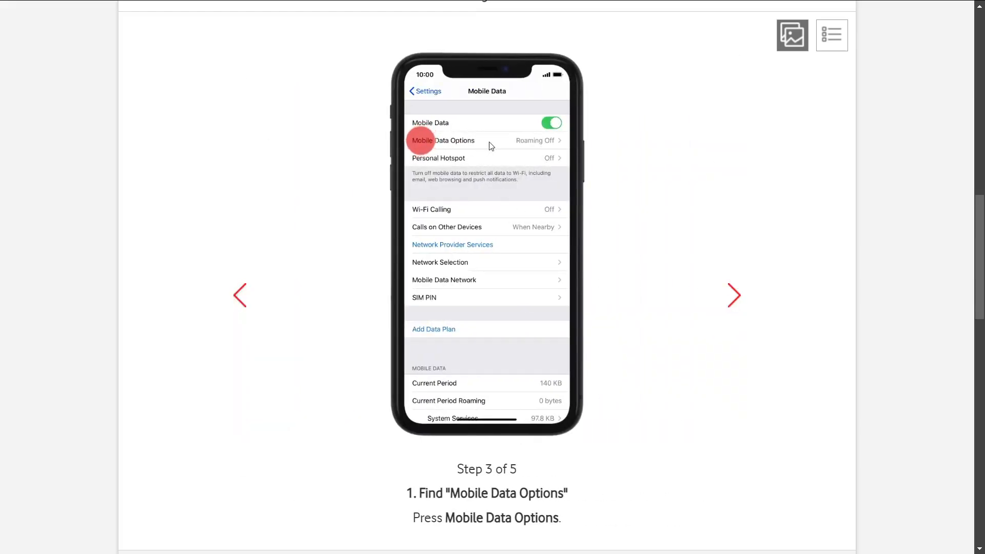
left_click(734, 296)
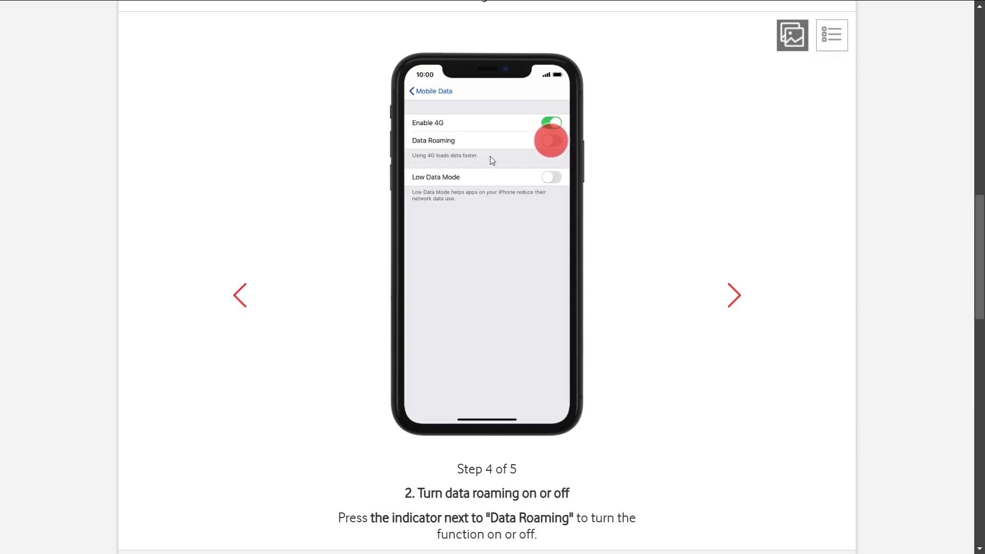
mouse_move(462, 154)
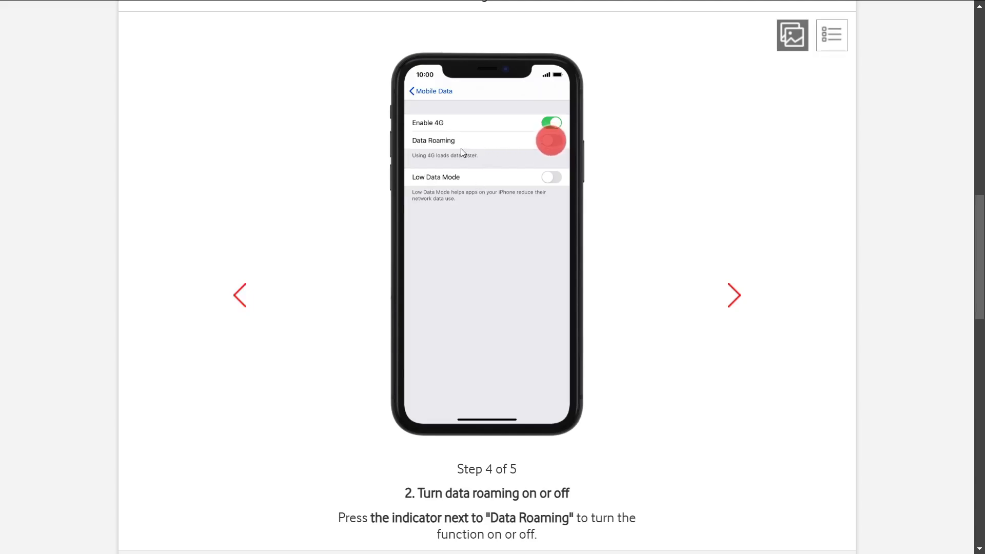
mouse_move(538, 143)
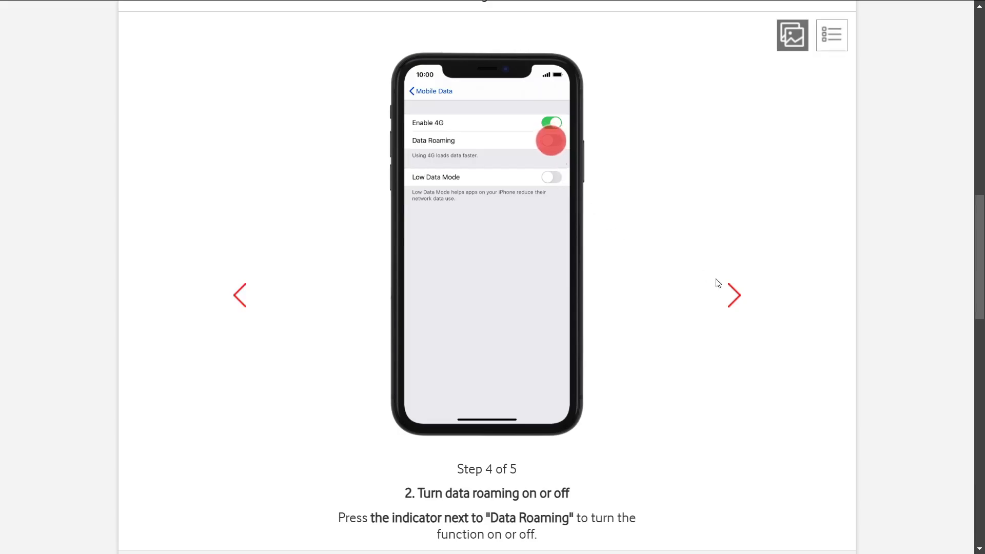
Step: Advance the guide to its final step 5 of 5, returning to the home screen
left_click(734, 296)
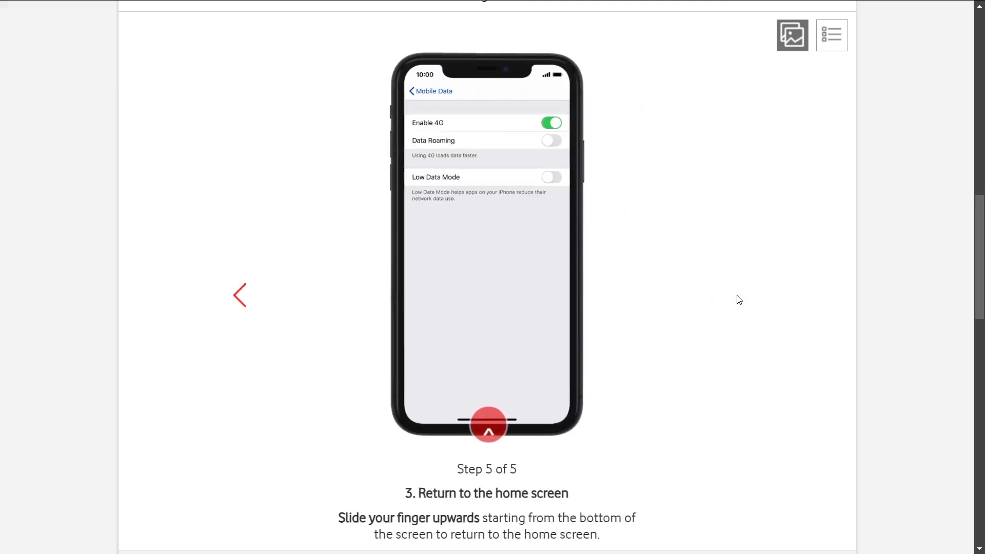
mouse_move(710, 410)
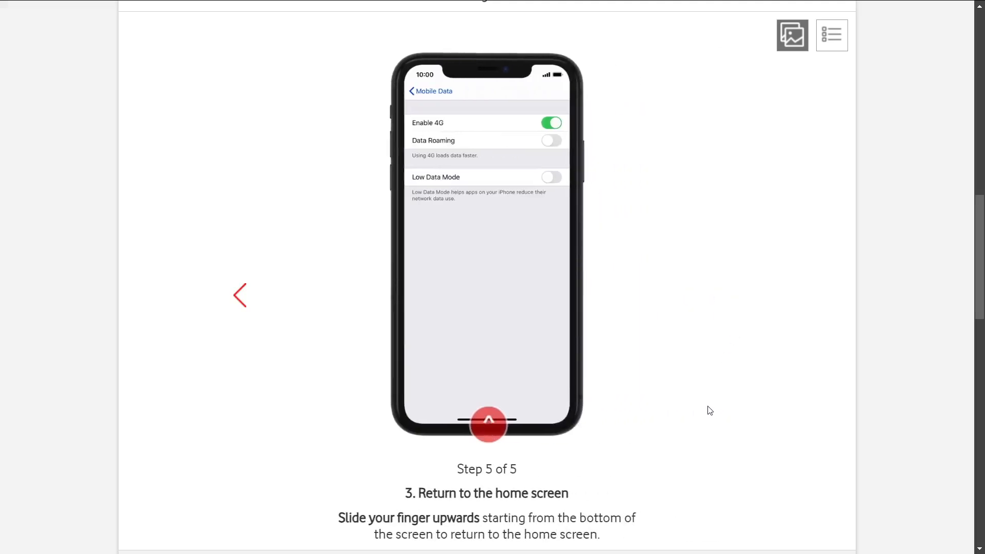